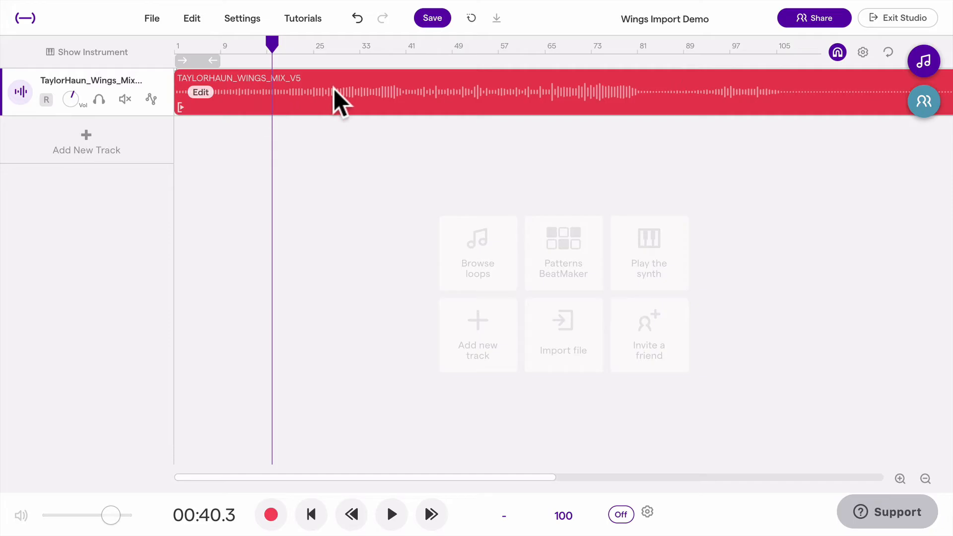
Split the imported Wings mix clip in two and bring up the loop library for the bass loop.
left_click(86, 140)
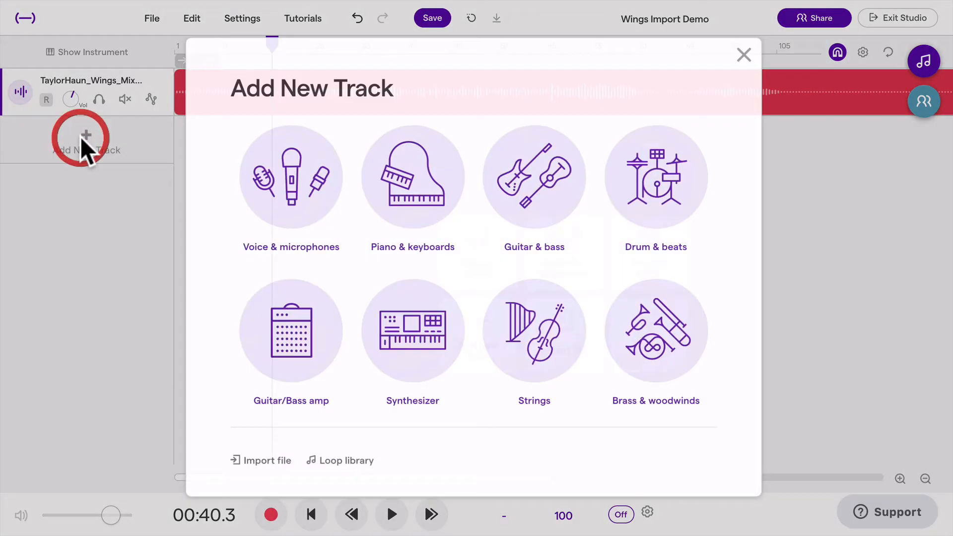
left_click(655, 177)
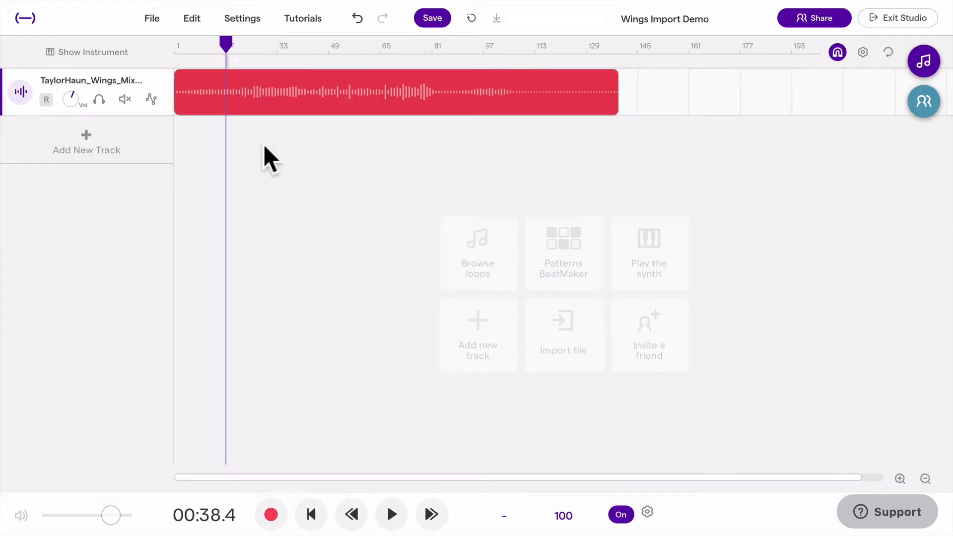
left_click(380, 98)
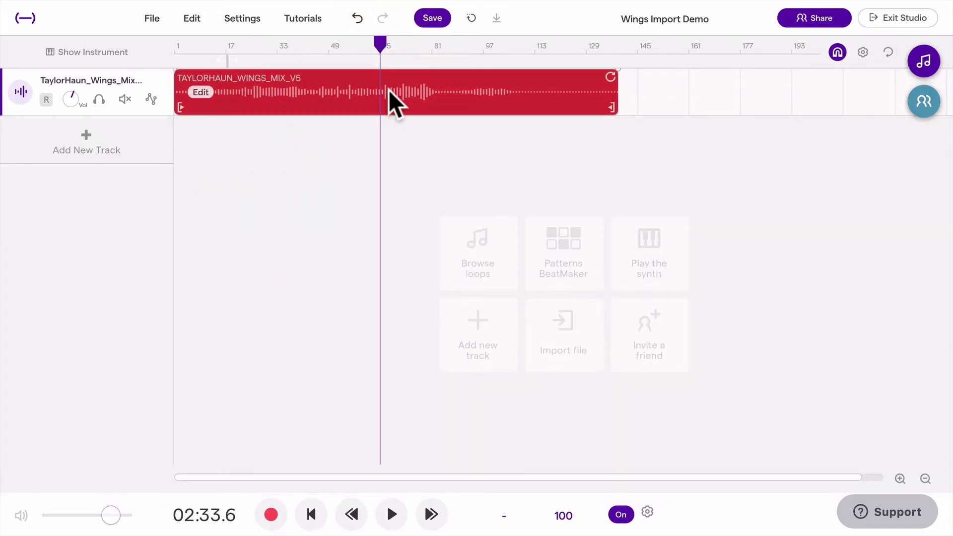
key("cmd")
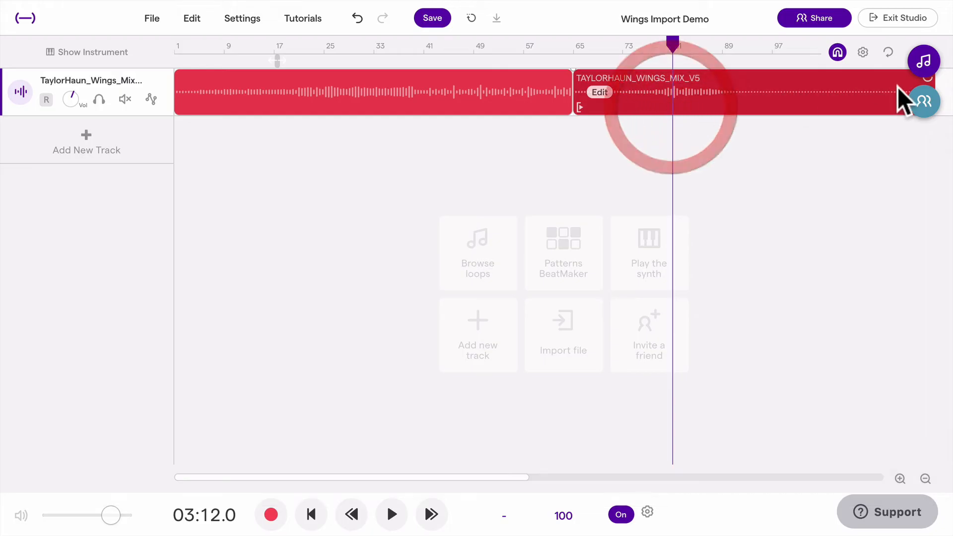
left_click(923, 61)
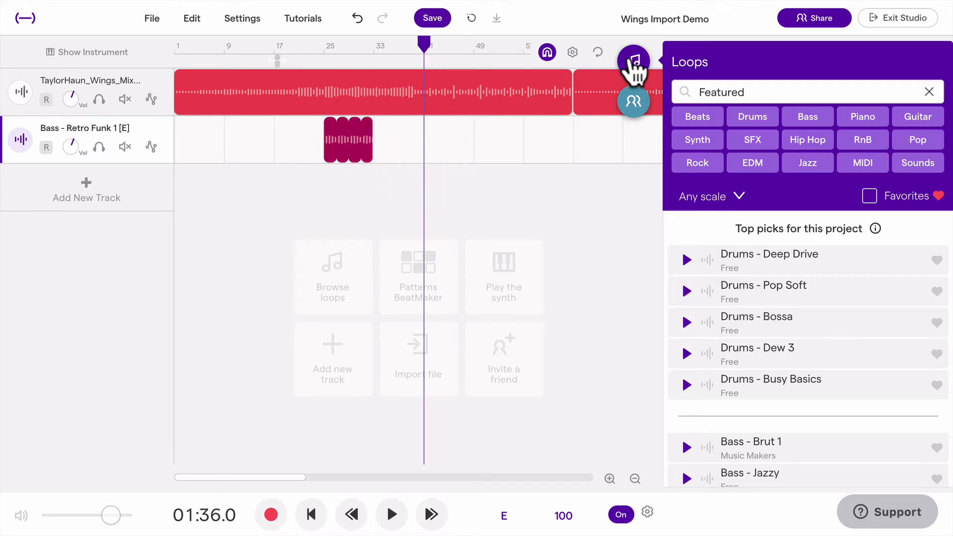
Close the loop library and save the Wings Import Demo project.
left_click(633, 60)
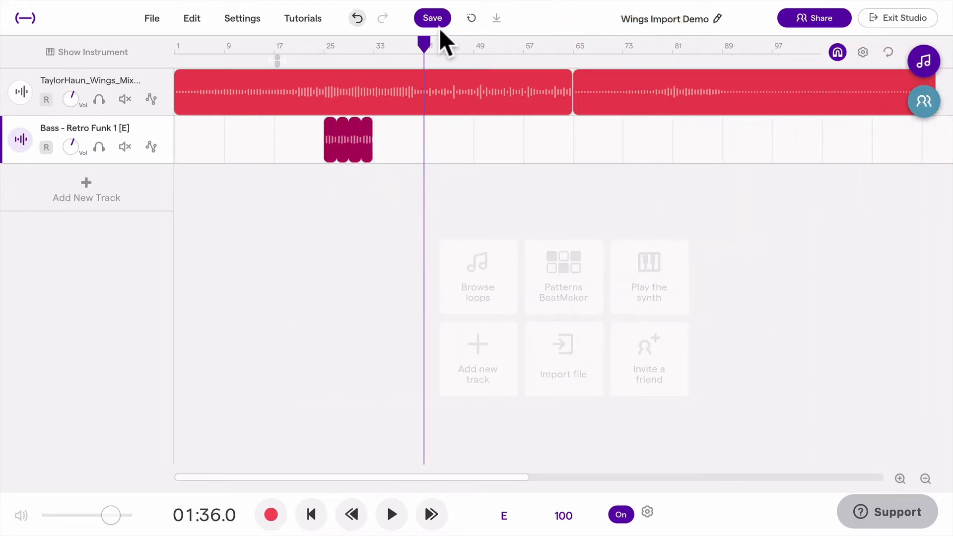
left_click(431, 17)
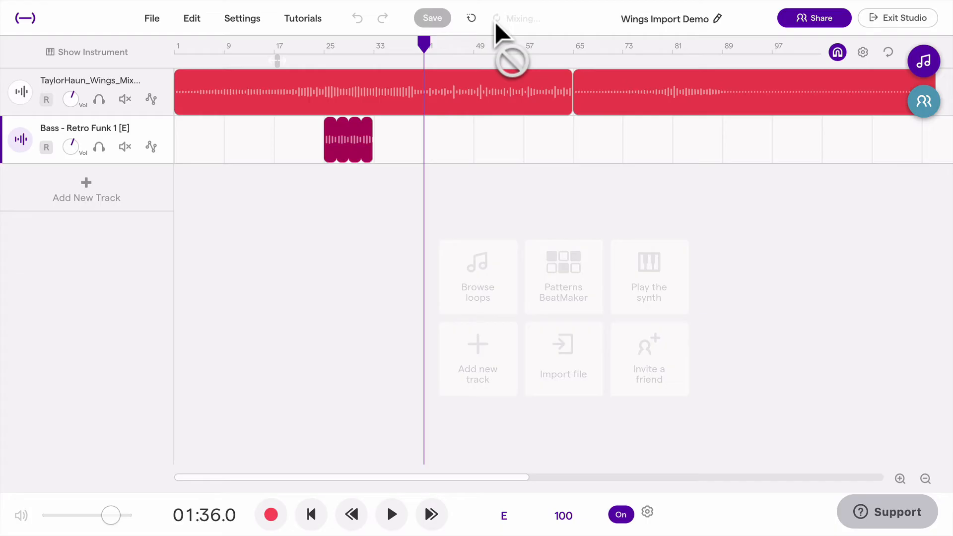
mouse_move(517, 18)
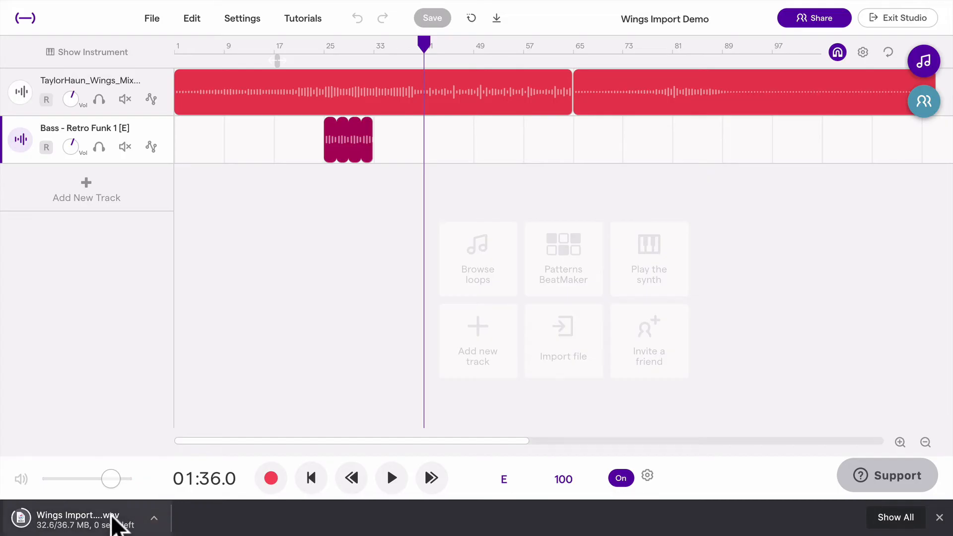
left_click(151, 18)
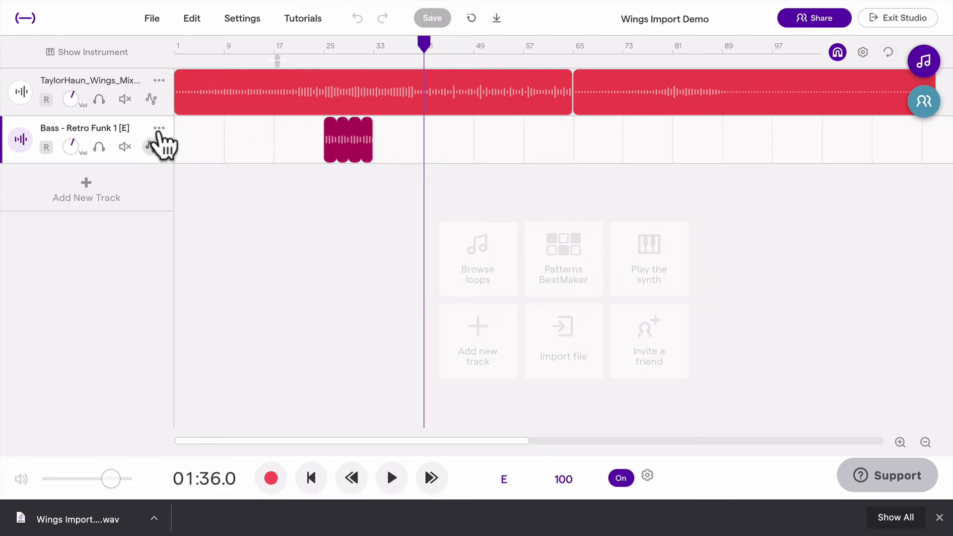
Export the Bass - Retro Funk track and the TaylorHaun Wings track as separate WAV files.
left_click(159, 128)
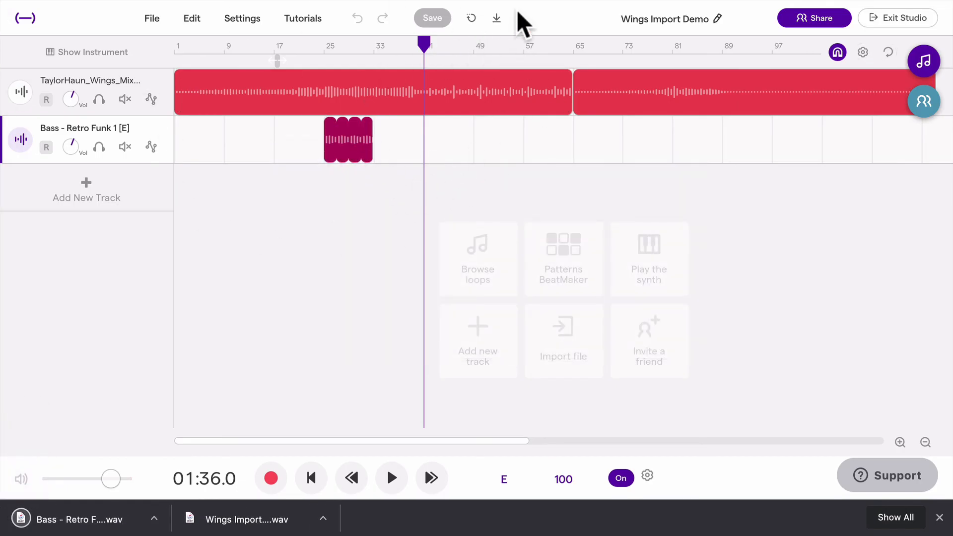
mouse_move(496, 18)
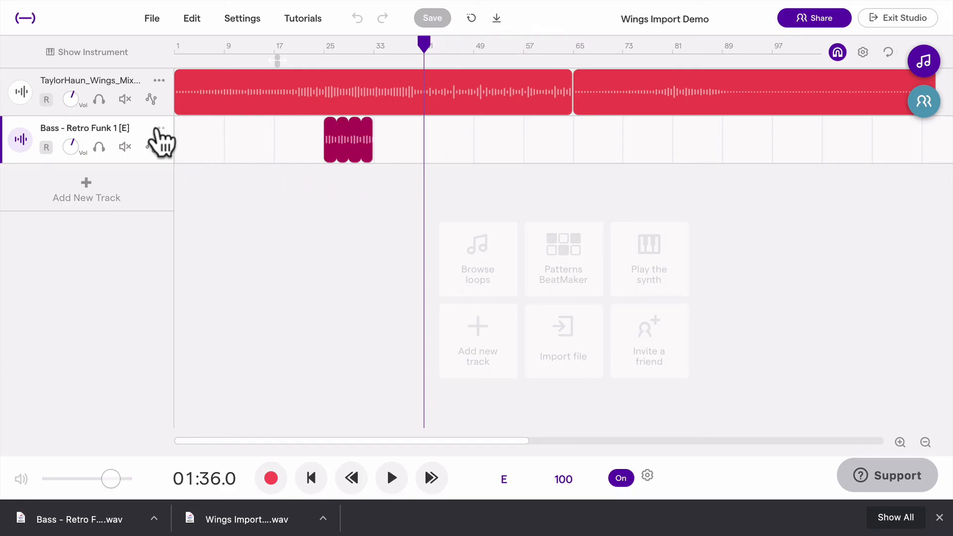
left_click(159, 80)
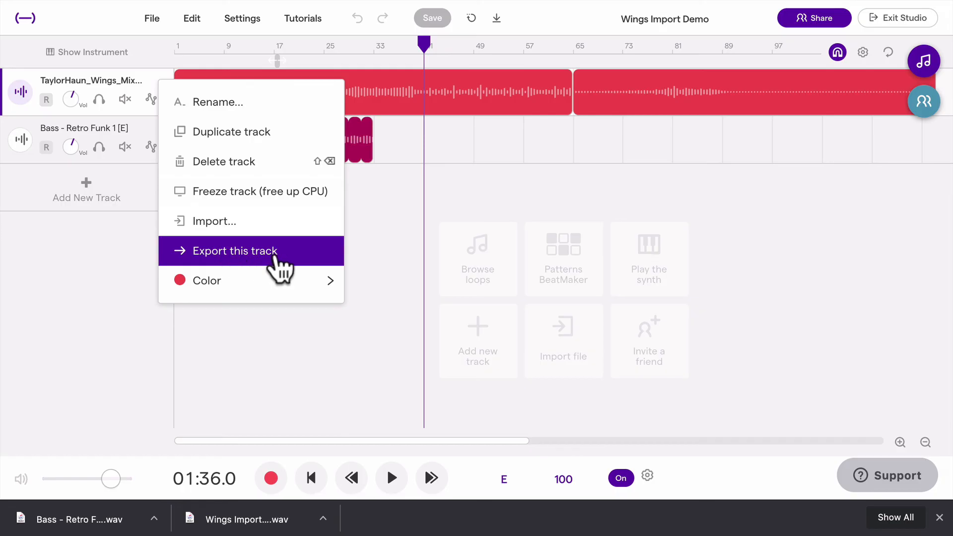
left_click(235, 251)
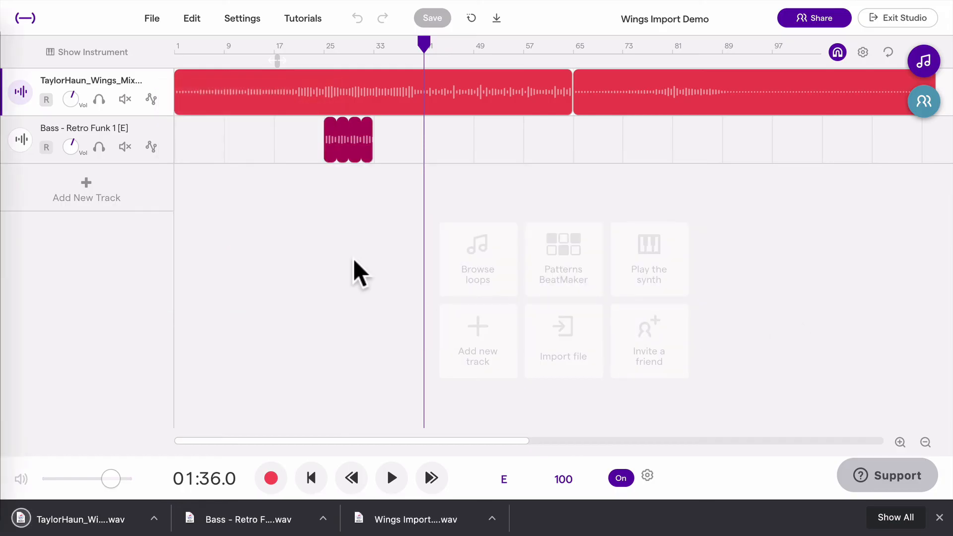
mouse_move(334, 192)
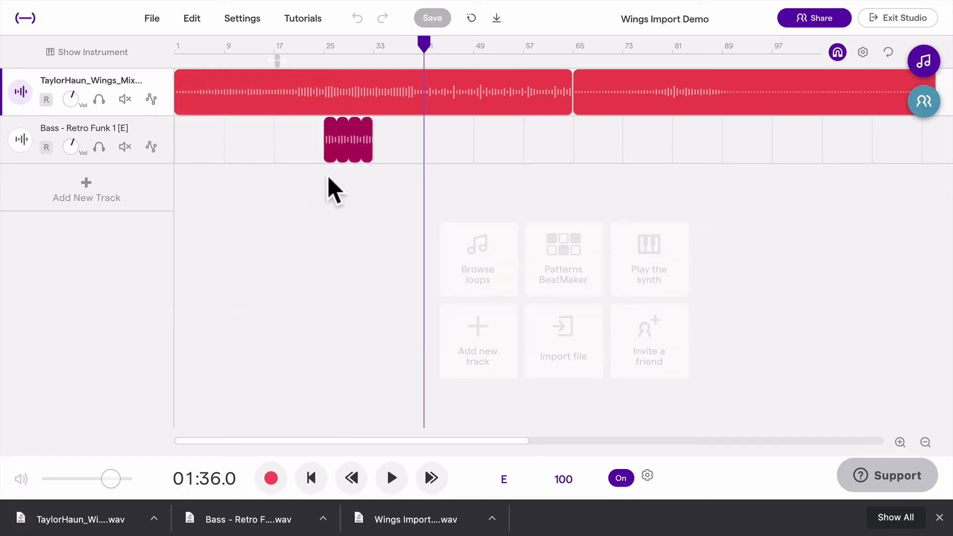